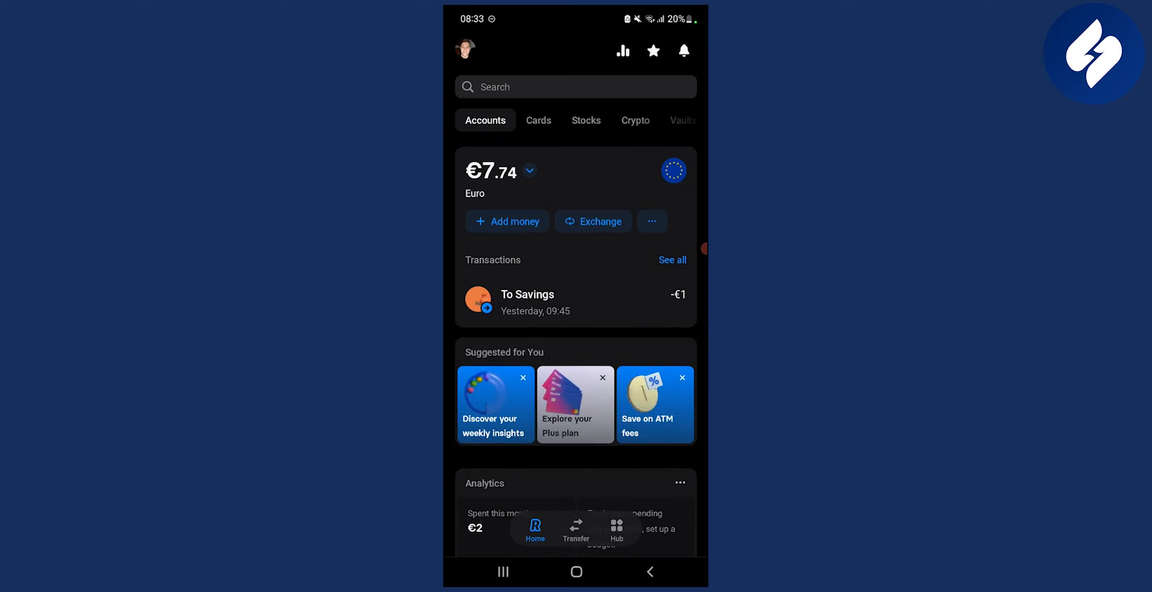
Step: Go to the Revolut profile page from the home screen avatar
click(464, 50)
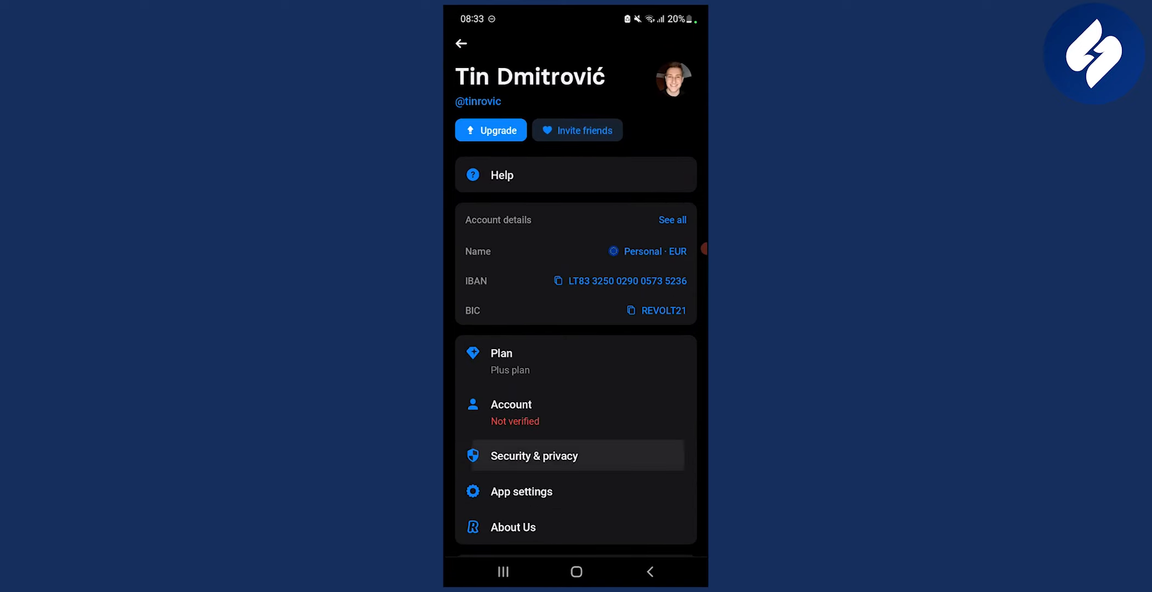
Step: Go to the Security & privacy settings from the profile page
click(535, 455)
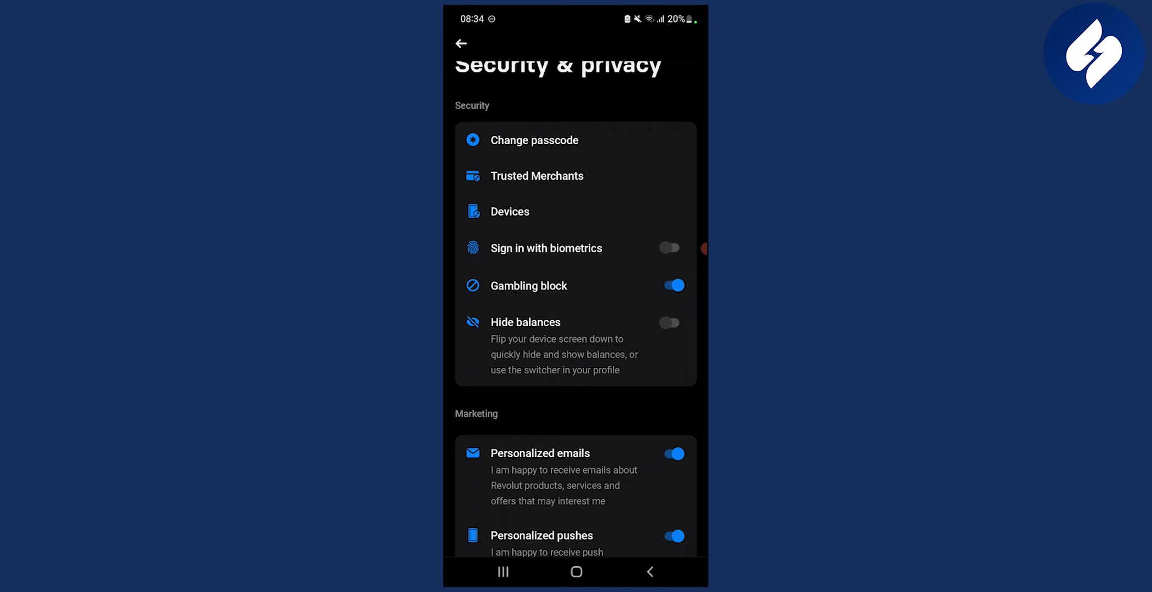
scroll(down, 3)
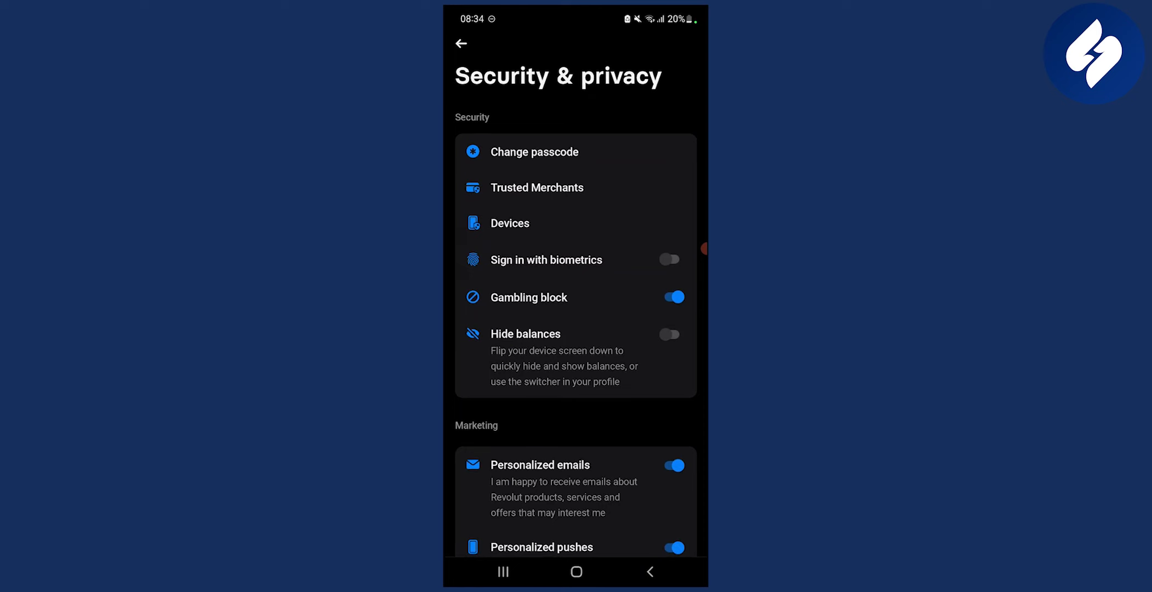
scroll(down, 3)
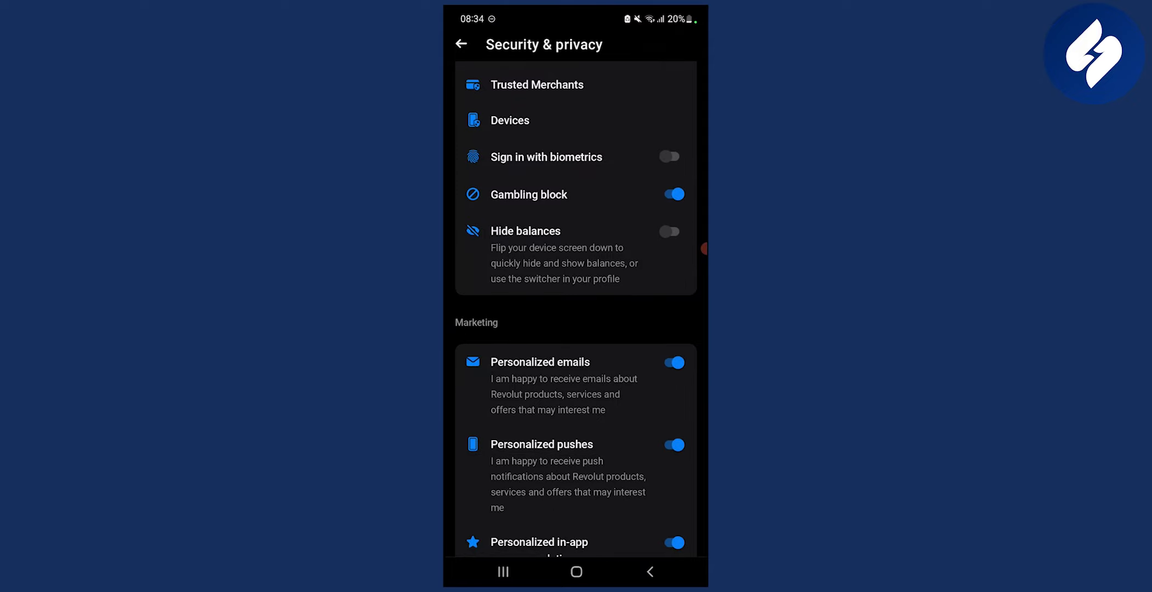
scroll(down, 3)
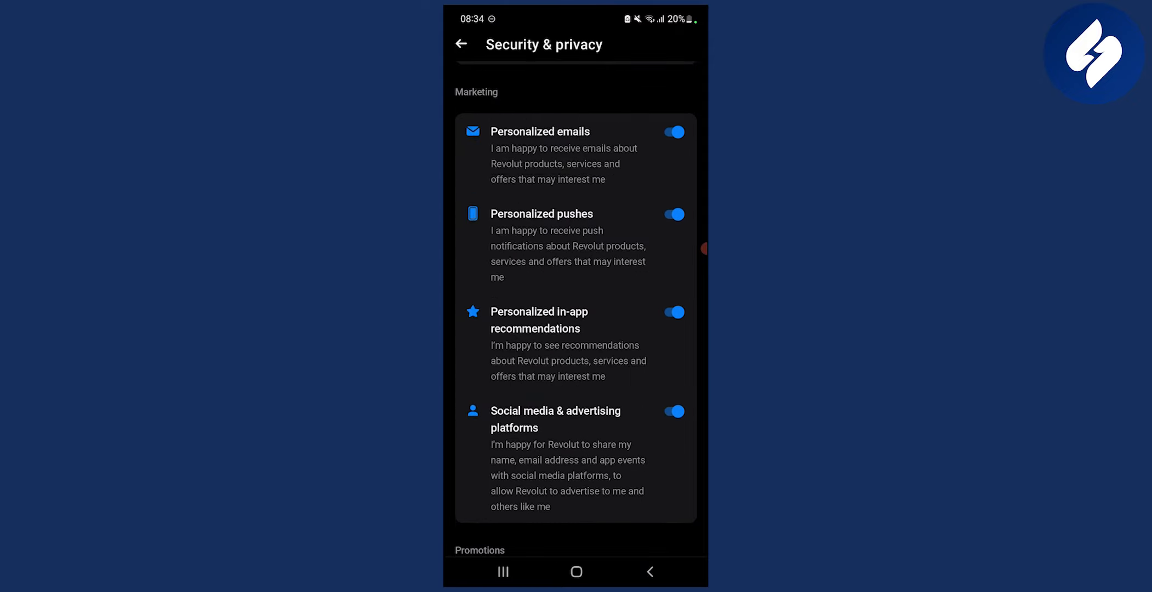